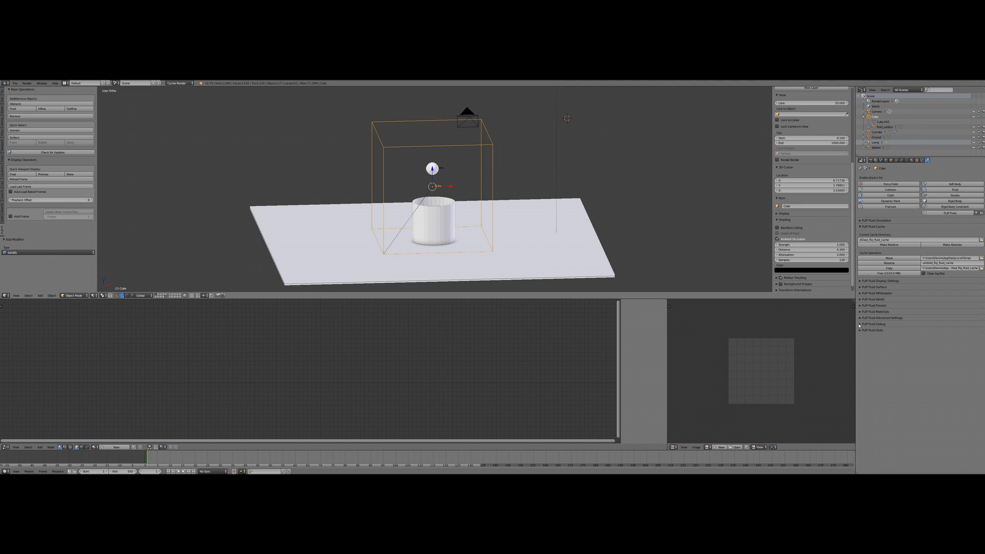
Step: Enable Display Grid in the FLIP Fluid Debug panel to show the 100×100×100 simulation grid
left_click(861, 323)
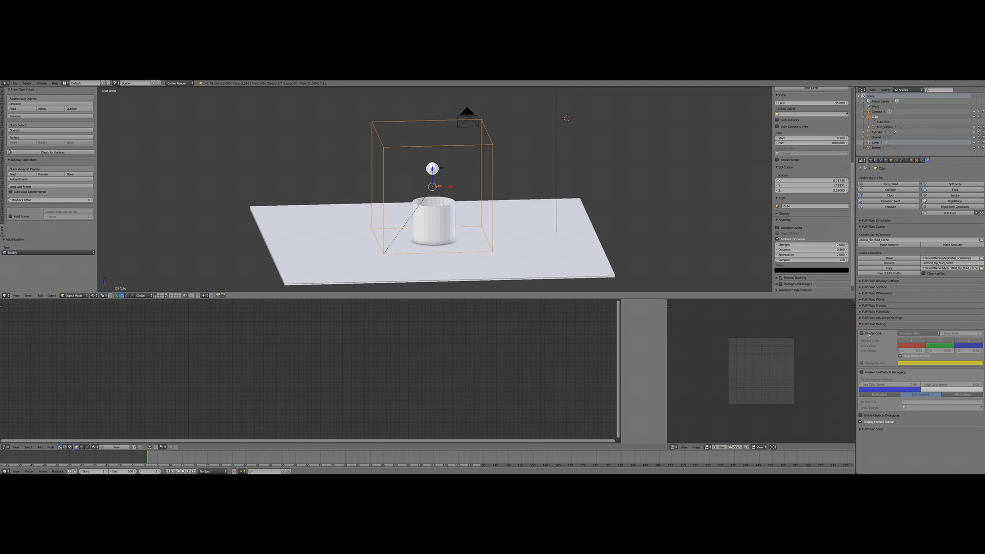
mouse_move(873, 333)
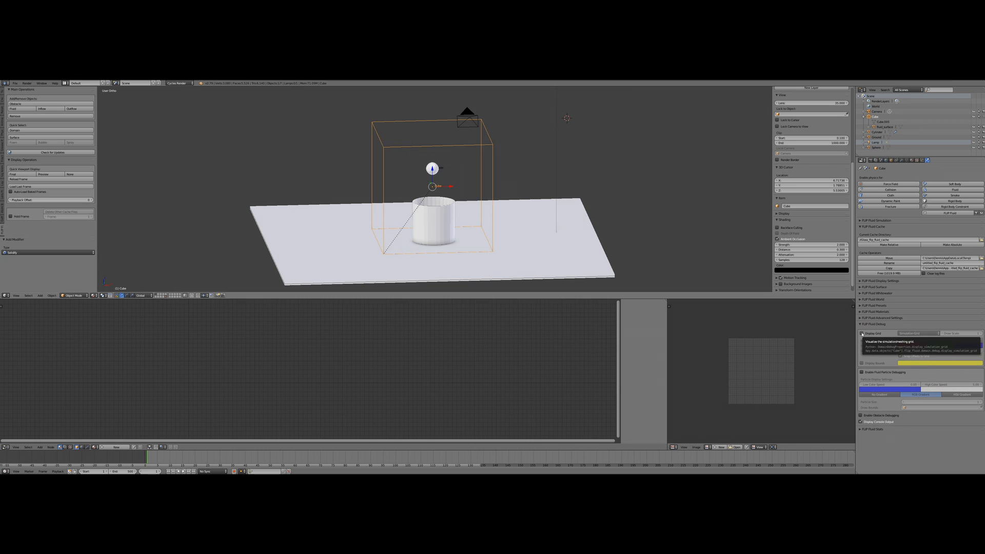
left_click(861, 332)
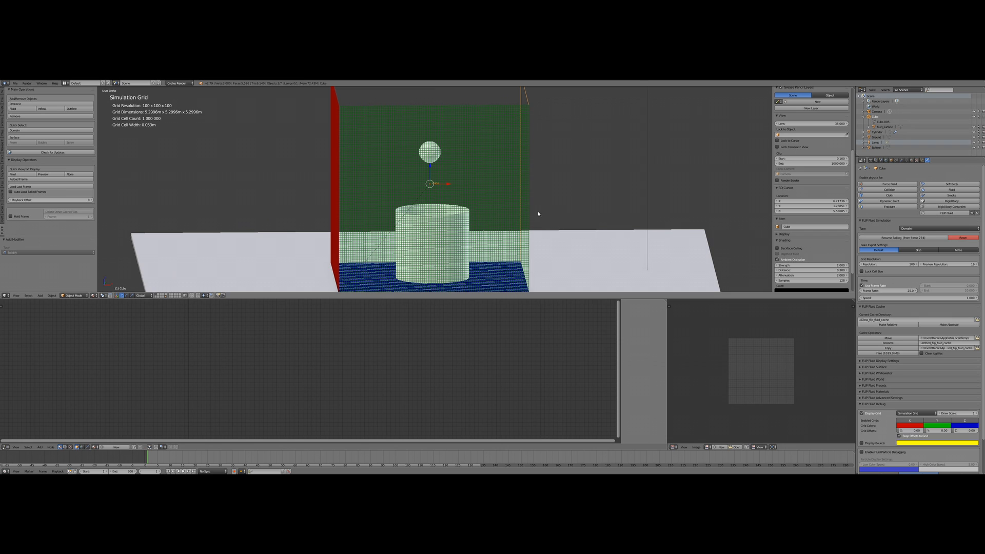
mouse_move(525, 200)
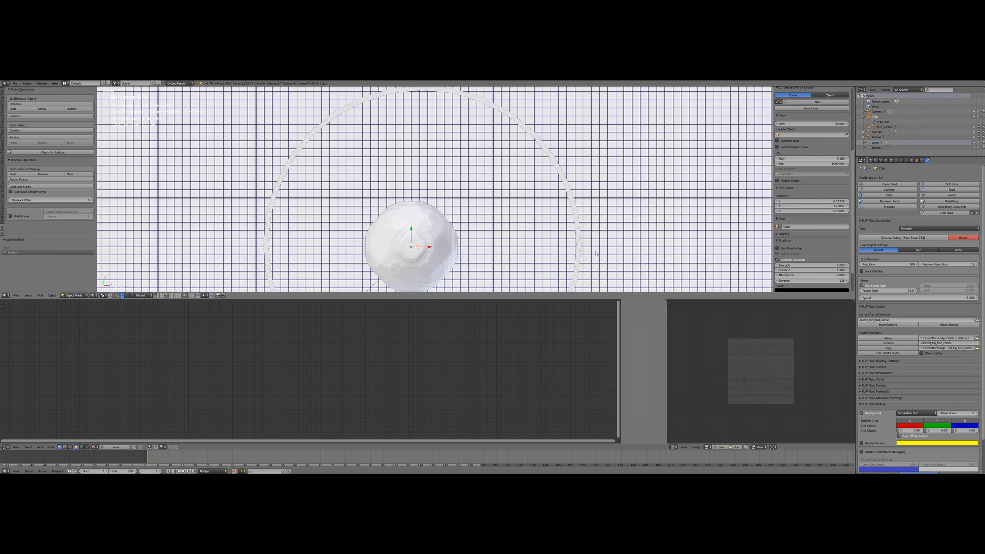
mouse_move(503, 246)
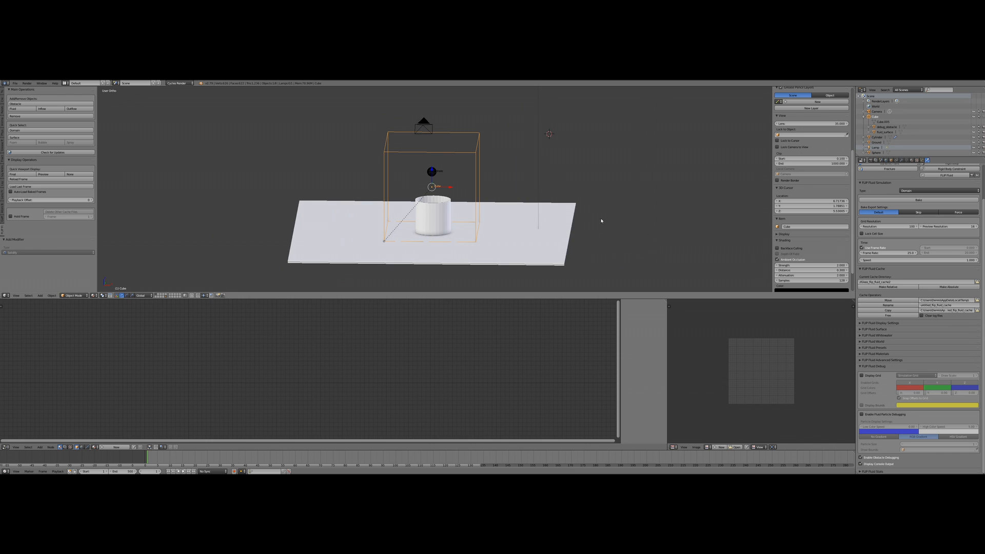
mouse_move(551, 203)
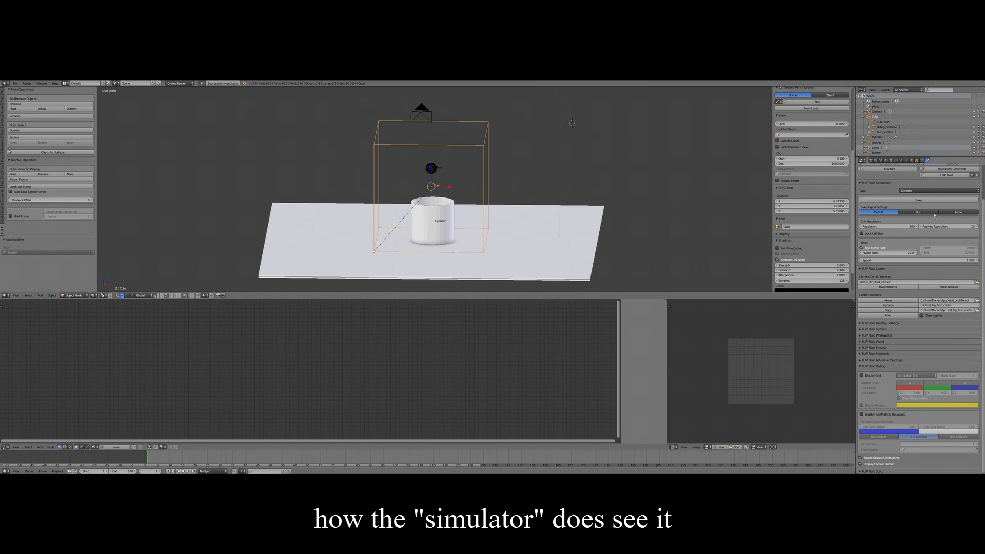
Step: Bake the fluid simulation so the simulator's view of the thin cylinder walls appears
left_click(917, 200)
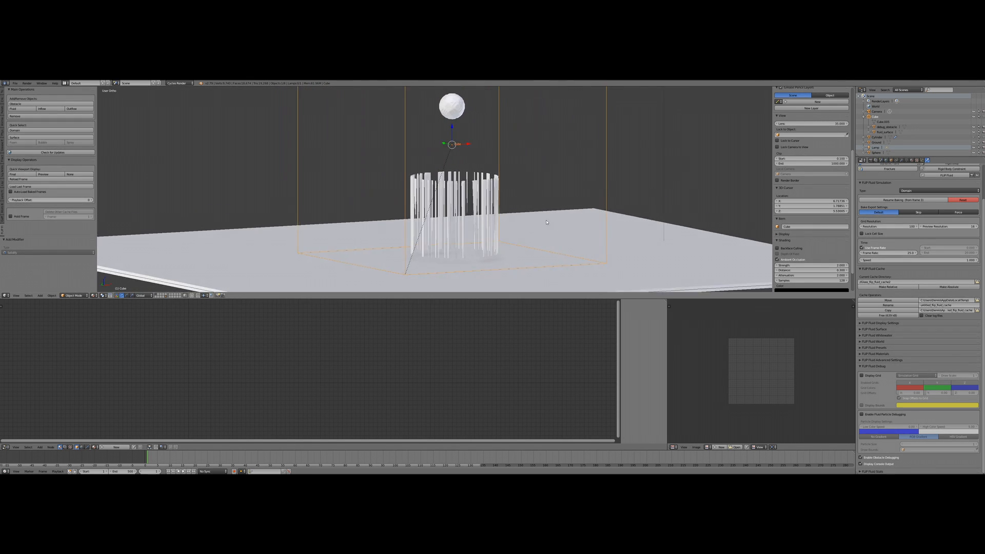
Step: Look down on the scene and free the bake cache to clear the cylinder result
left_click_drag(547, 220, 534, 270)
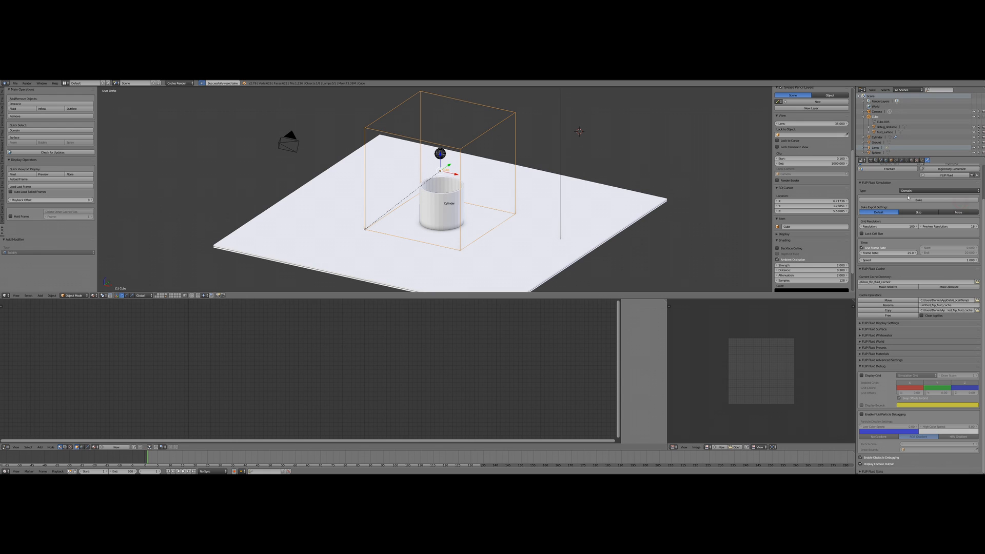
left_click(917, 200)
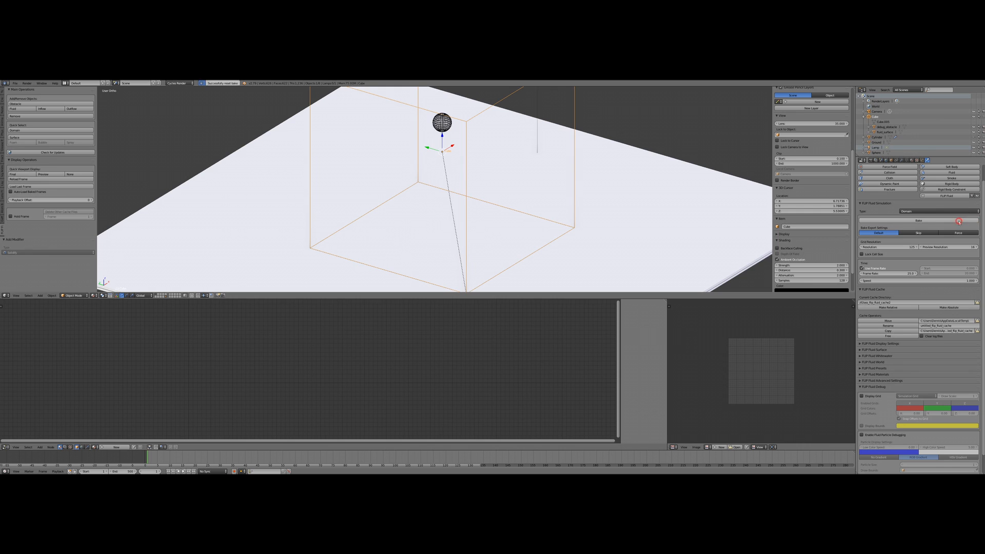
left_click(917, 219)
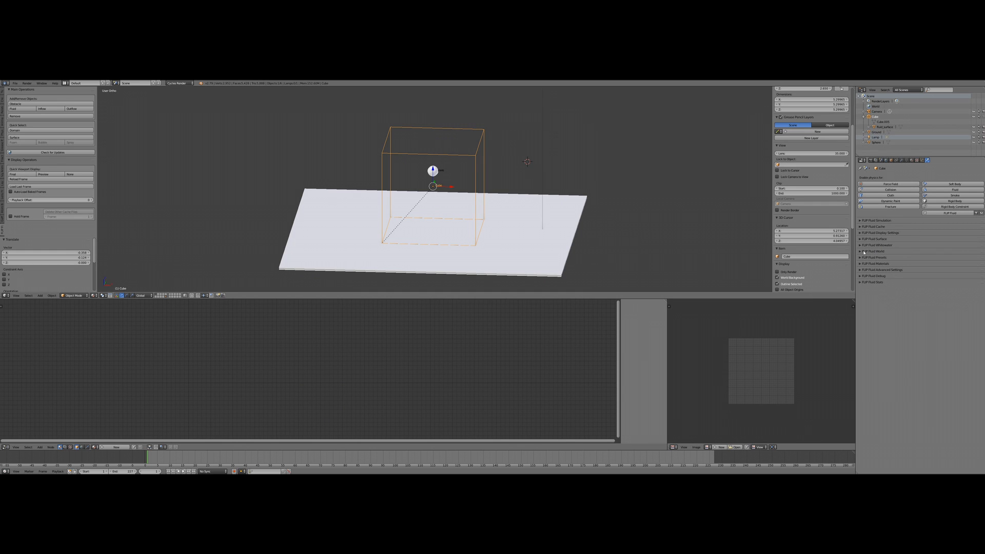
Step: Enable Surface Tension and Sheeting Effects in the FLIP Fluid World settings
left_click(861, 252)
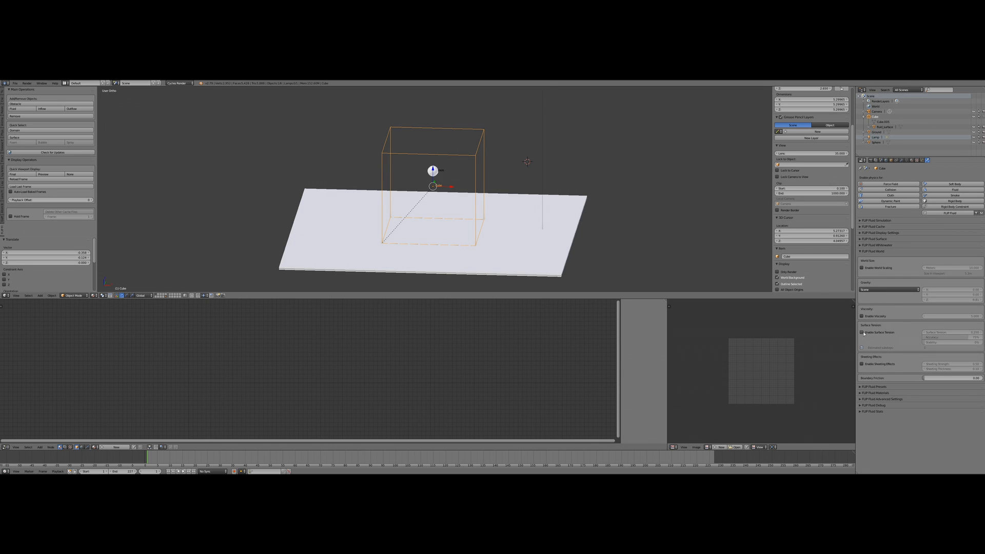
left_click(862, 333)
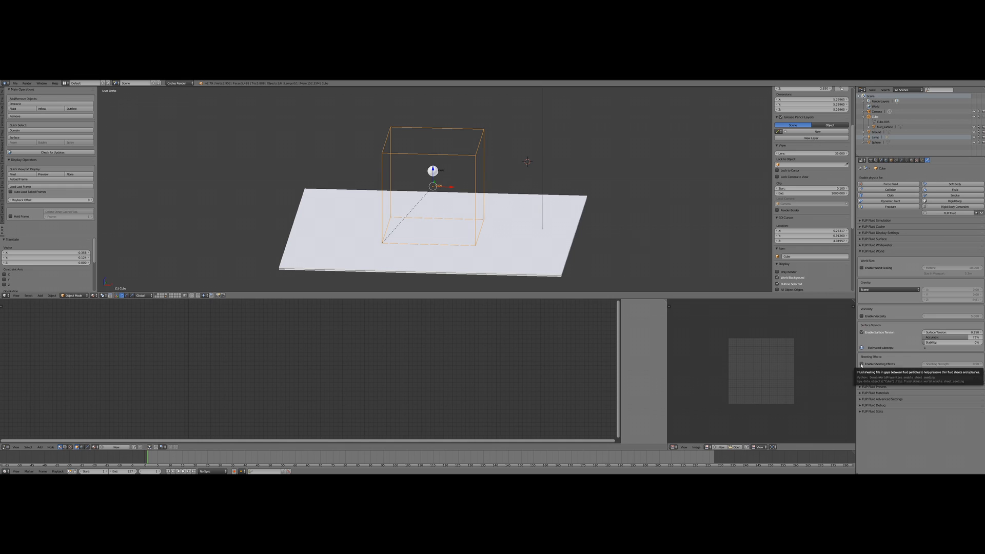
left_click(862, 363)
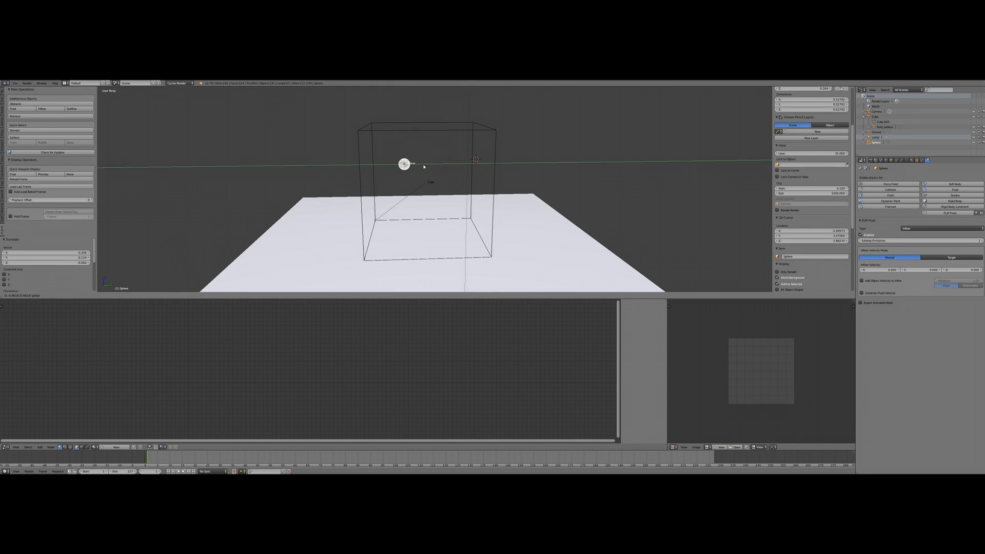
Step: Move the inflow sphere along one axis inside the domain and bake the simulation
left_click_drag(405, 164, 429, 164)
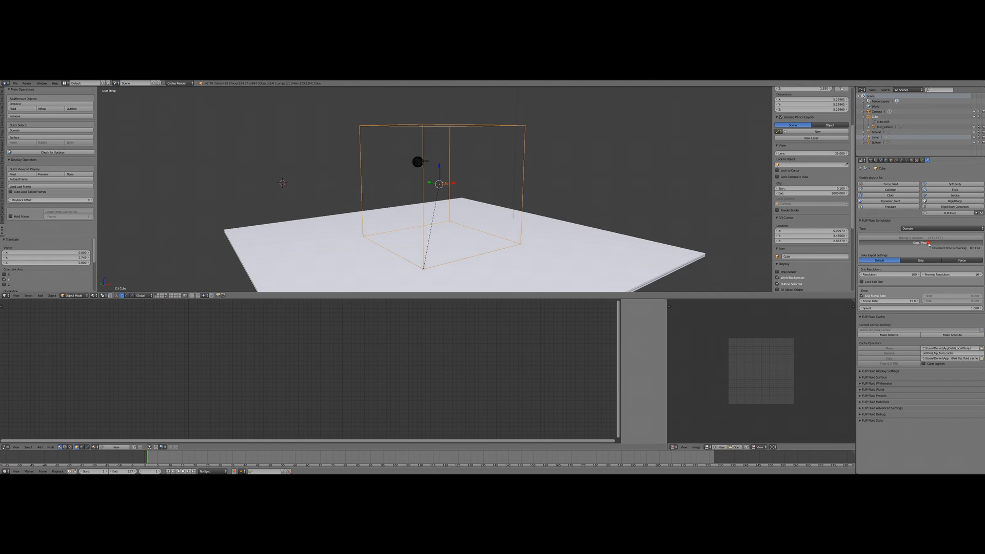
left_click(921, 242)
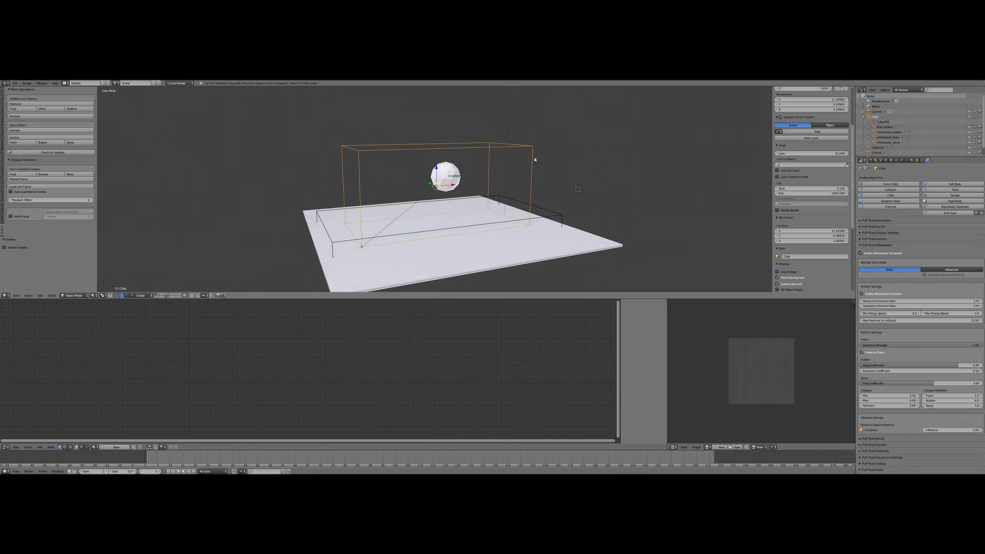
Step: Show the FLIP Fluid Whitewater settings for the sphere scene's domain
left_click(945, 269)
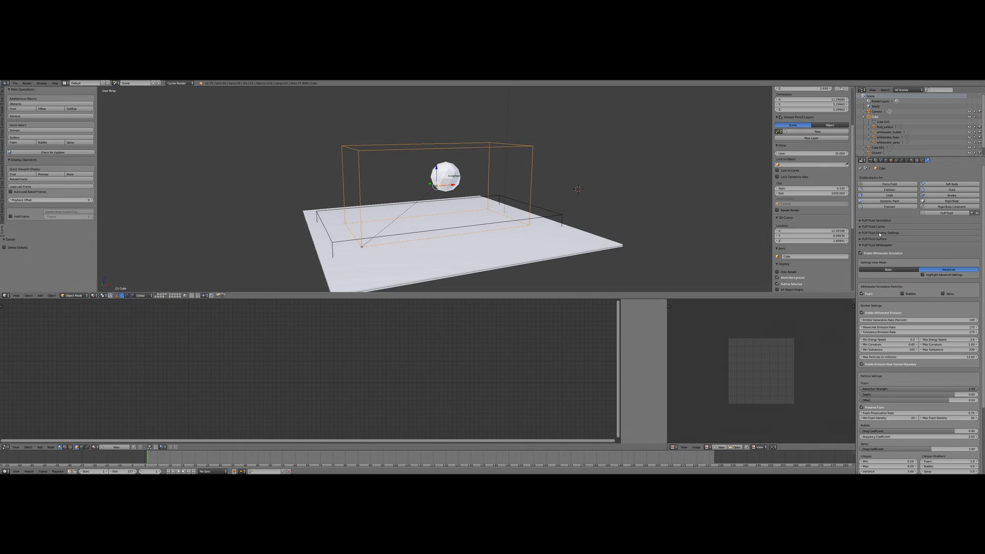
left_click(874, 219)
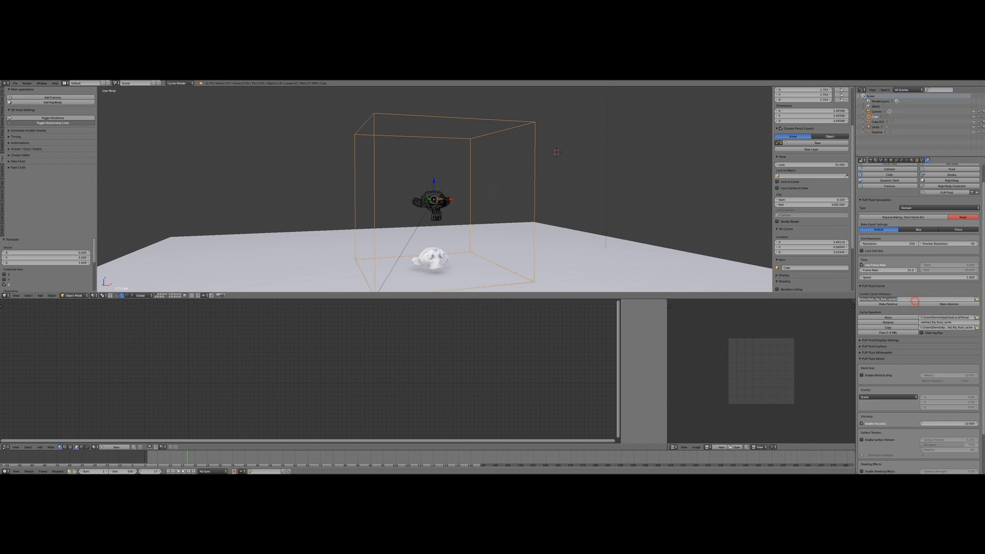
Step: Pick the cache directory where the monkey scene's baked fluid data is stored
left_click(960, 217)
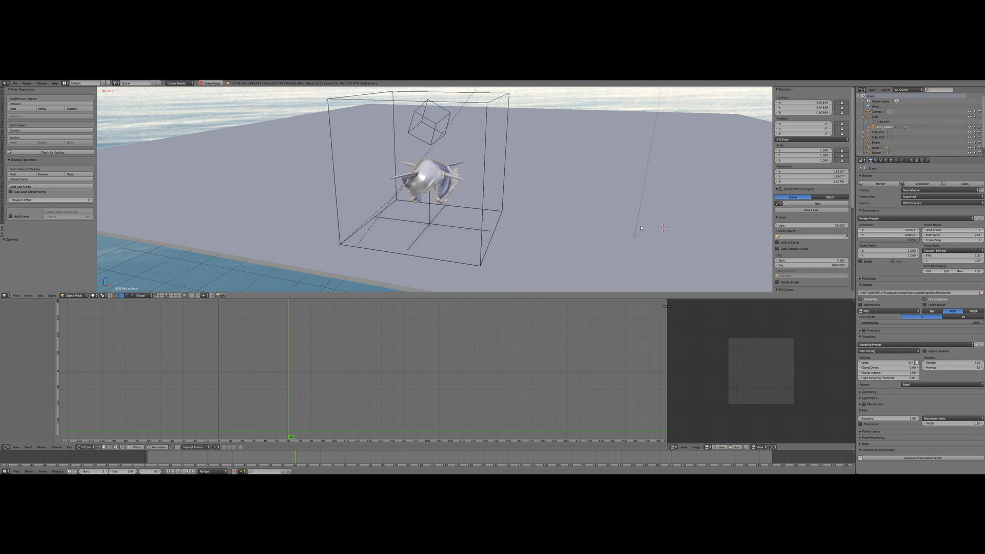
Step: Choose a different Frame Rate preset in Dimensions and select the fluid domain box
left_click(936, 245)
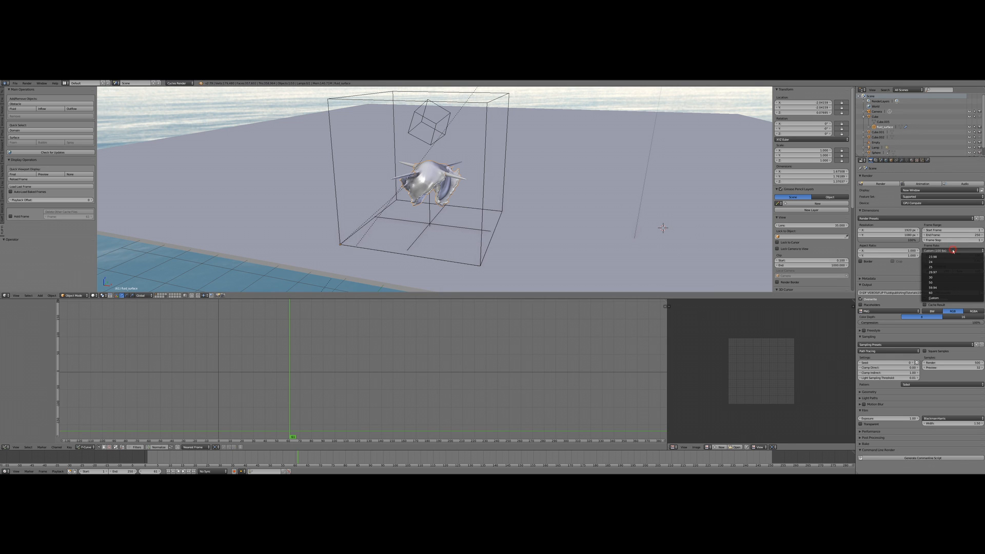
left_click(934, 299)
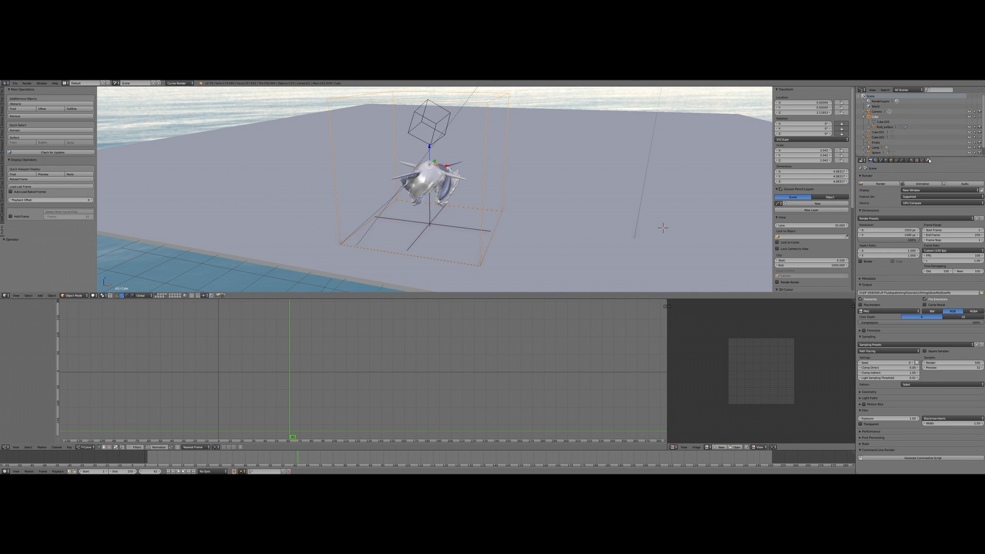
left_click(870, 160)
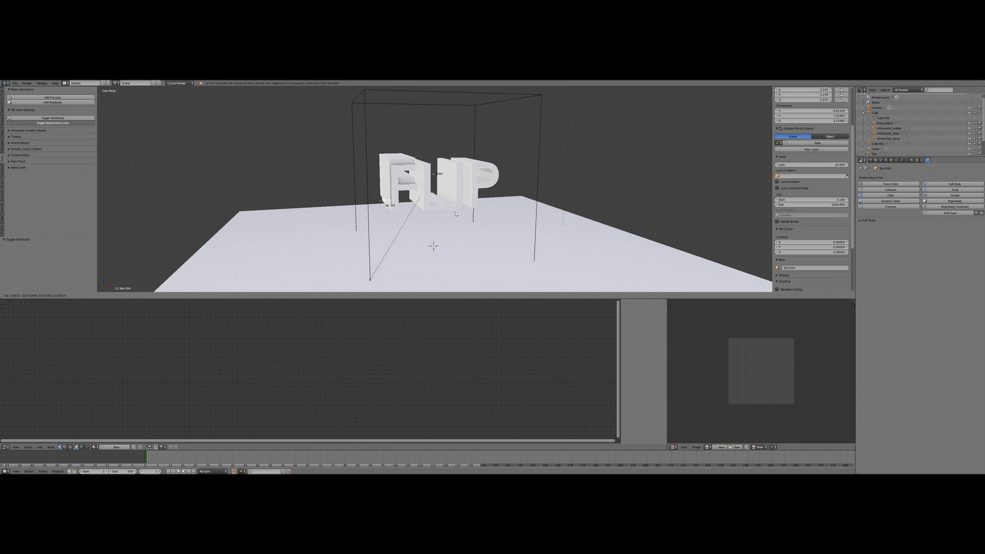
Step: View the FLIP letters in wireframe, select them and set their FLIP Fluid type to Obstacle
key("shift+d")
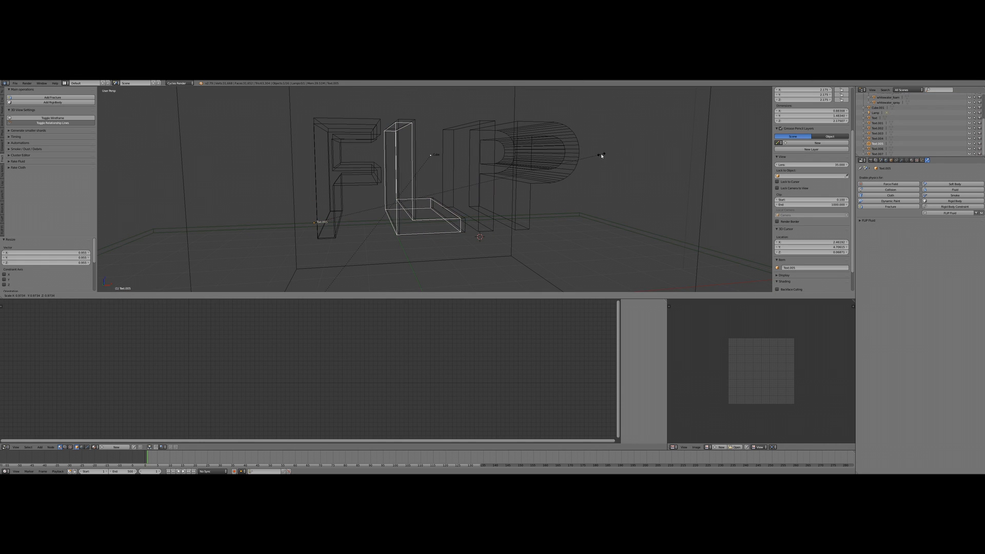
left_click(408, 175)
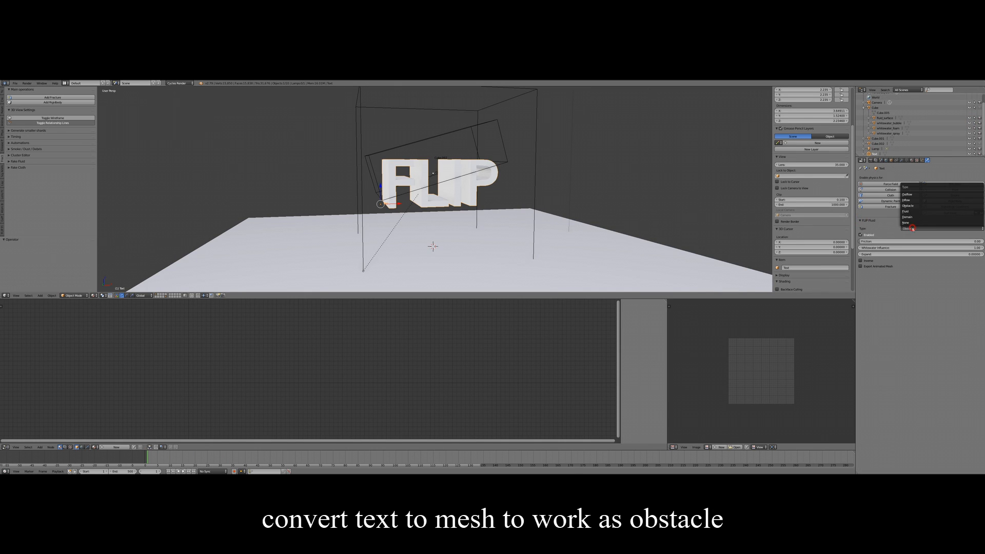
left_click(908, 228)
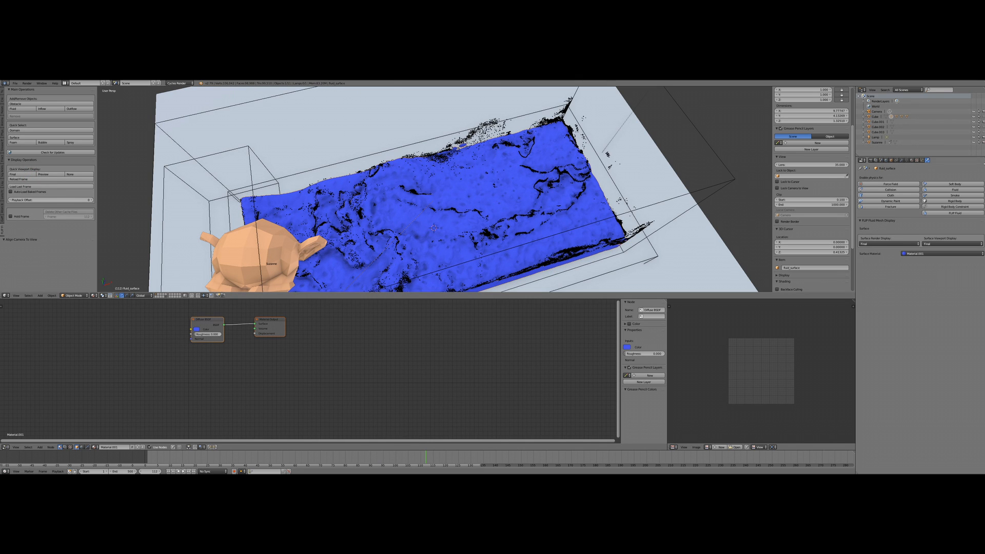
Step: Edit the fluid surface material, setting its Diffuse BSDF color to blue
left_click(870, 178)
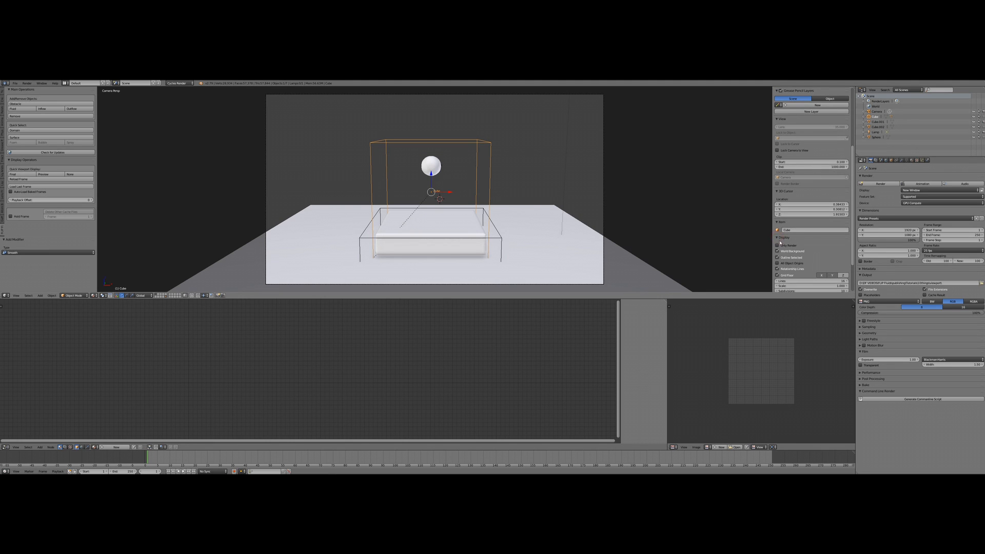
Step: Enable Only Render so the camera view hides the domain and obstacle outlines
left_click(778, 245)
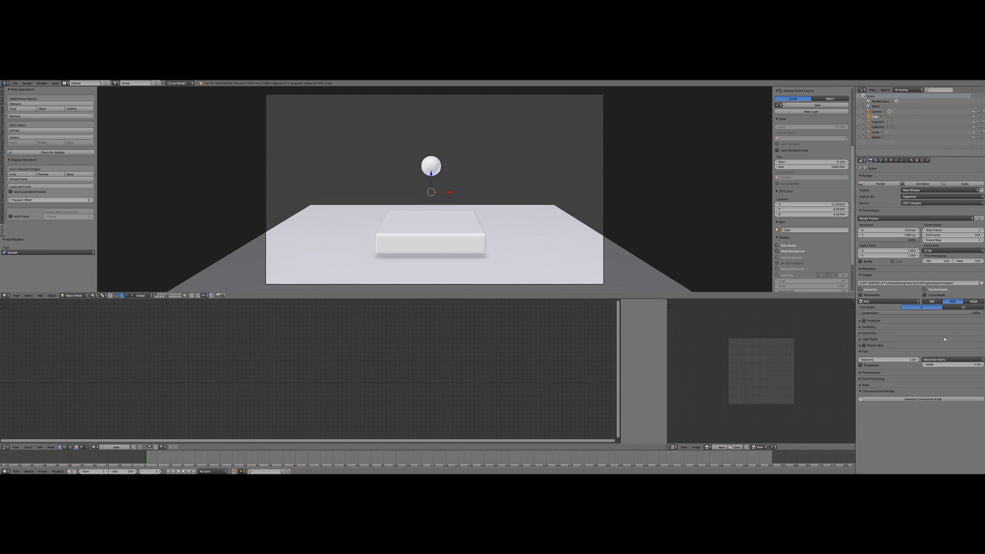
Step: Set the image colour channels and background alpha mode, then start the OpenGL animation render
left_click(861, 365)
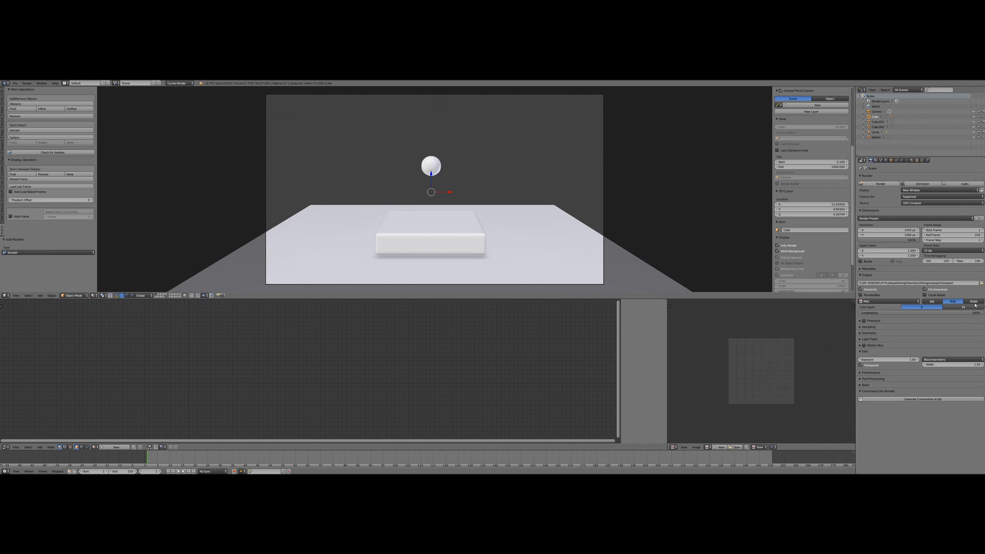
left_click(27, 83)
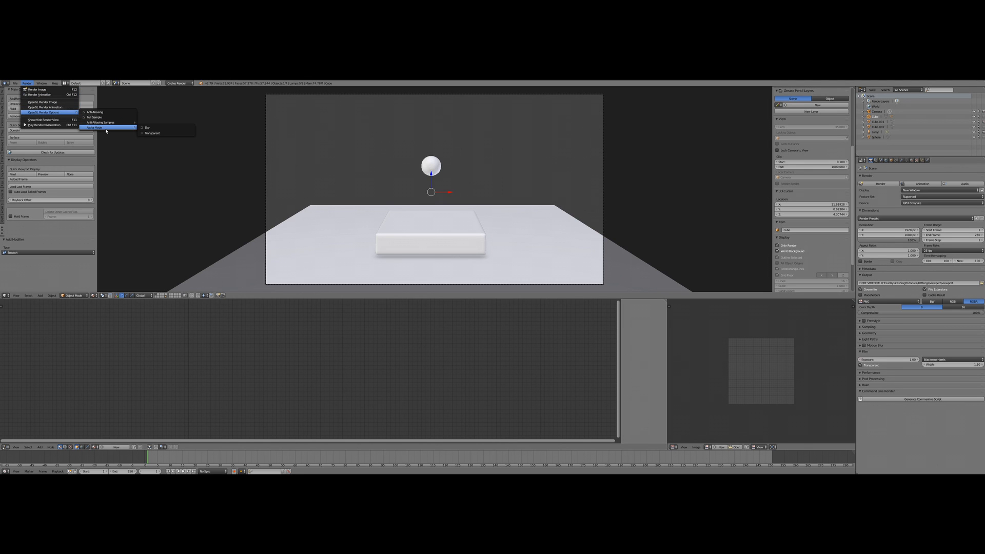
left_click(147, 128)
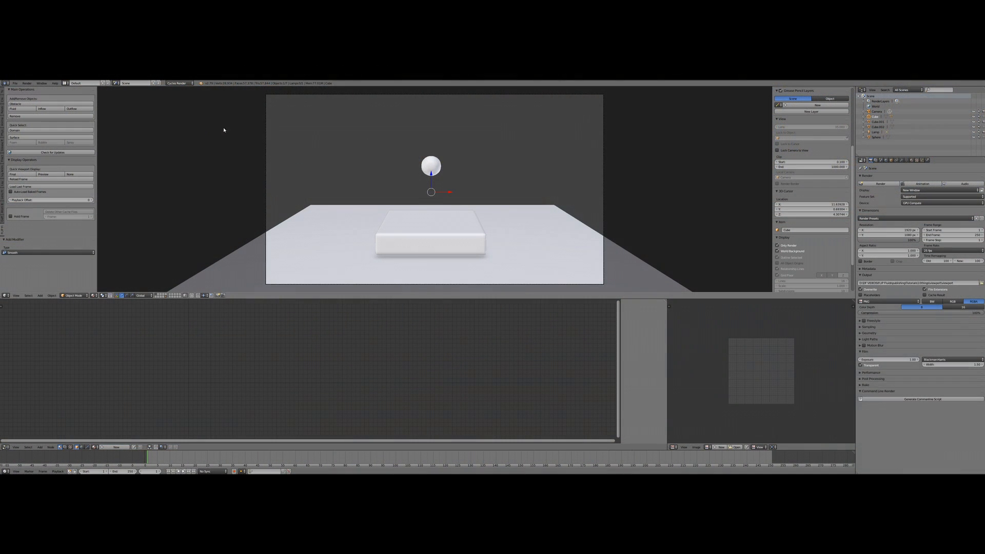
left_click(26, 83)
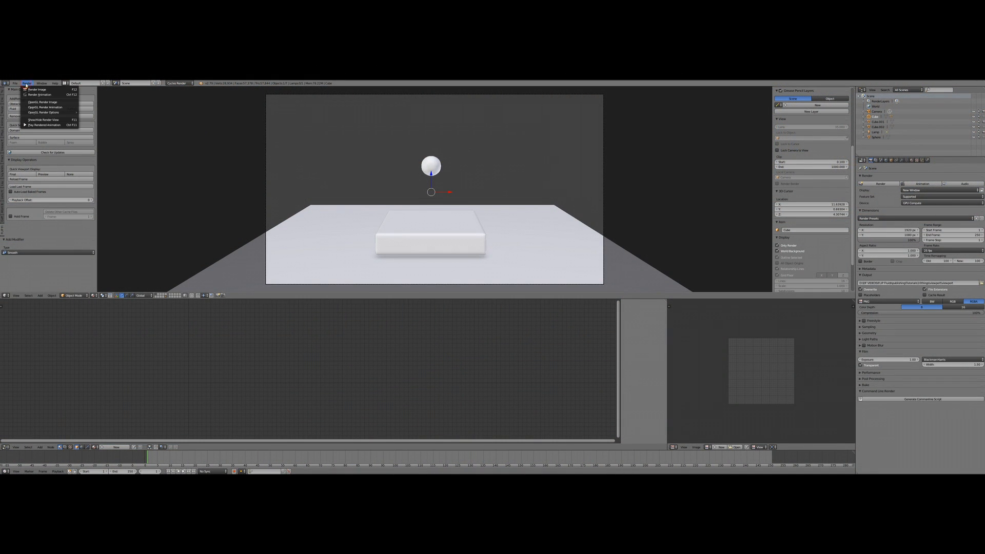
mouse_move(44, 107)
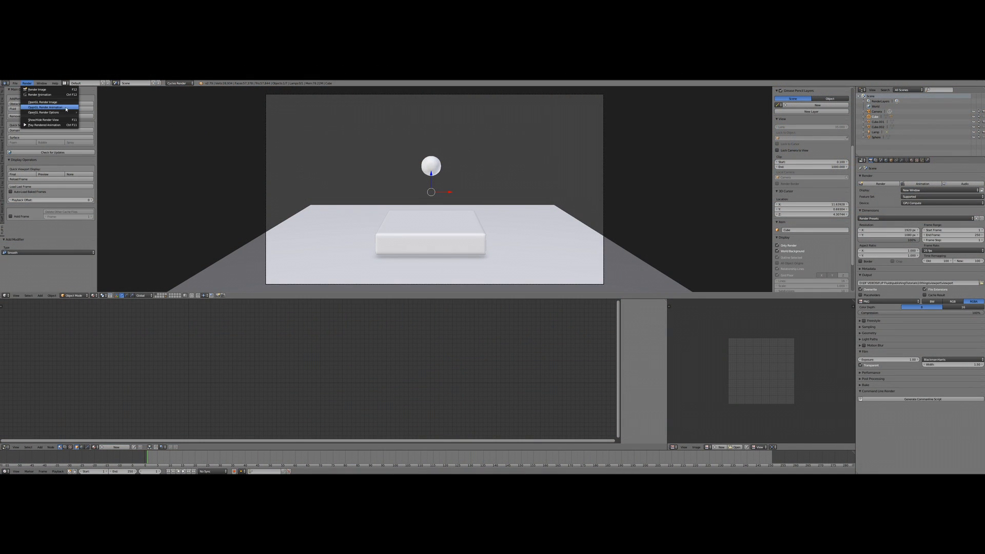